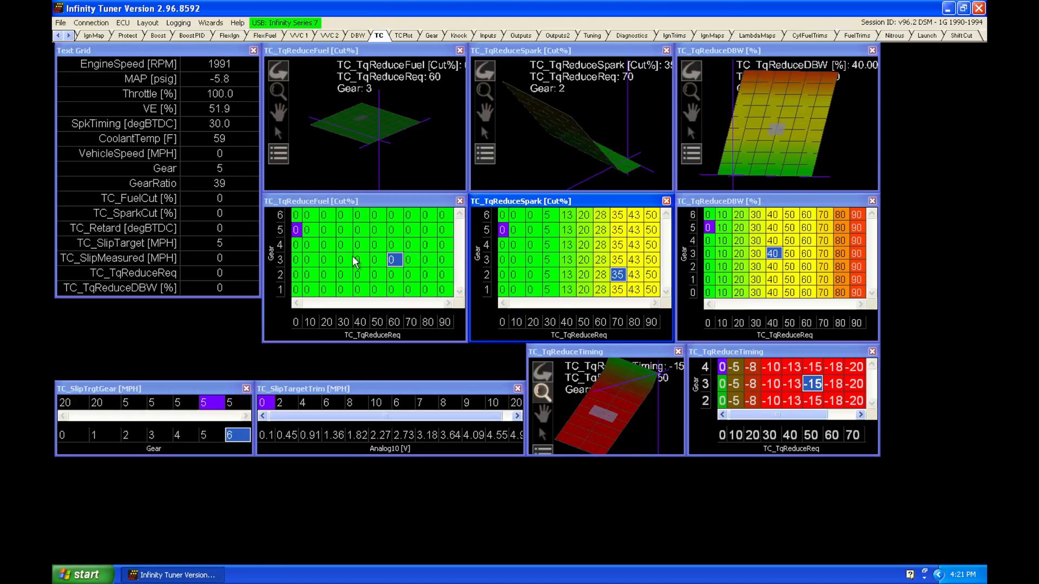
Switch to the TC Plot page showing live wheel speed readouts and empty log plots
click(404, 35)
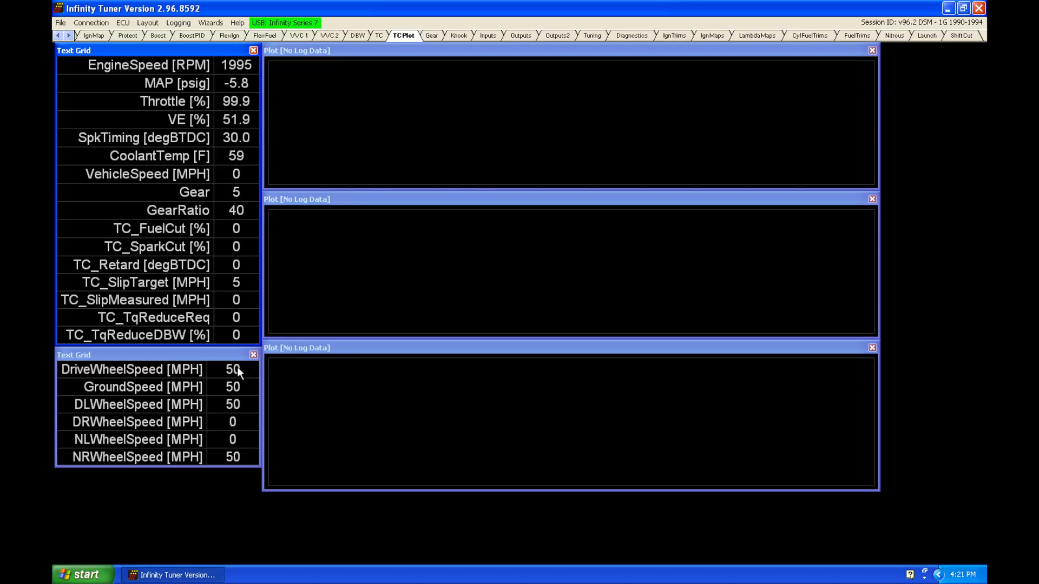
mouse_move(245, 389)
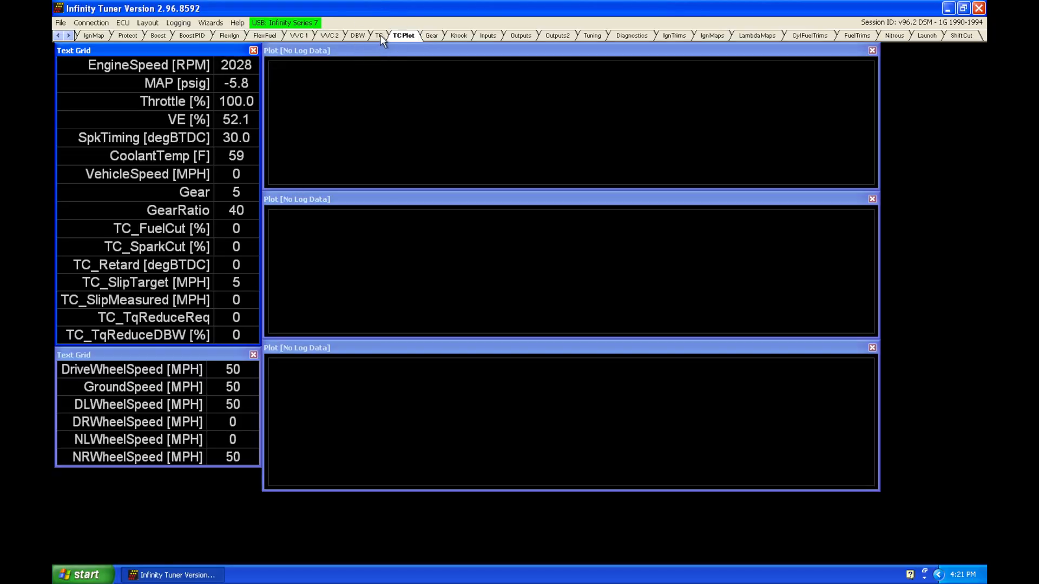
Return to the TC tables for fuel, spark, DBW and timing reduction
click(379, 35)
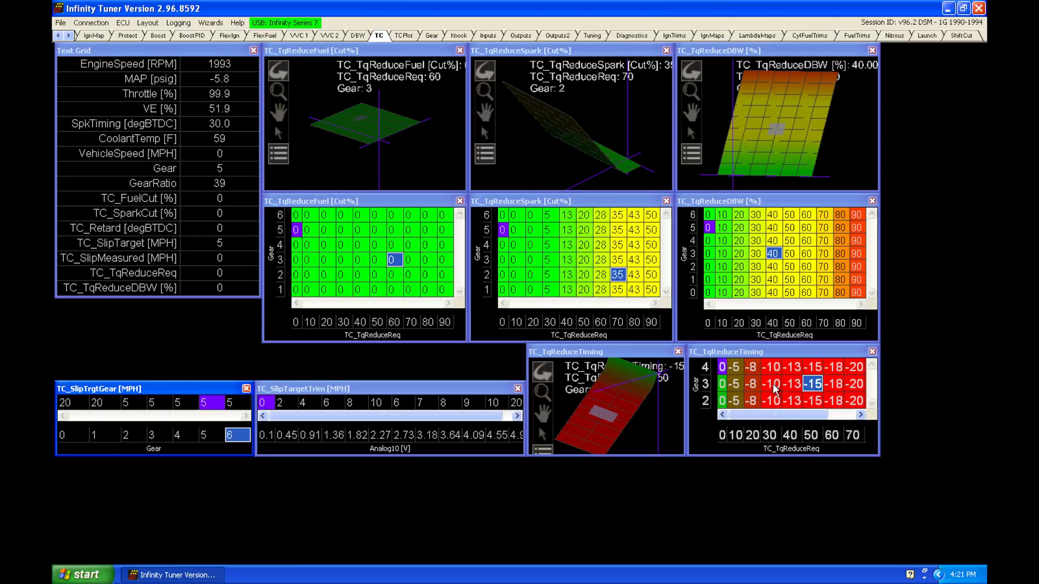
mouse_move(597, 275)
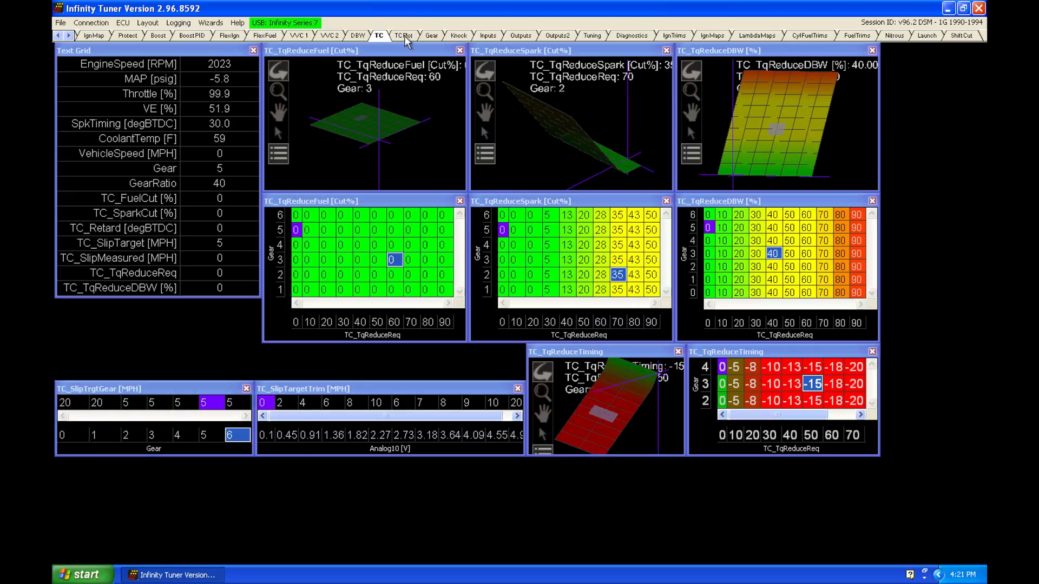
Reopen TC Plot to watch wheels spin to 64 MPH against 50 MPH ground speed
click(404, 35)
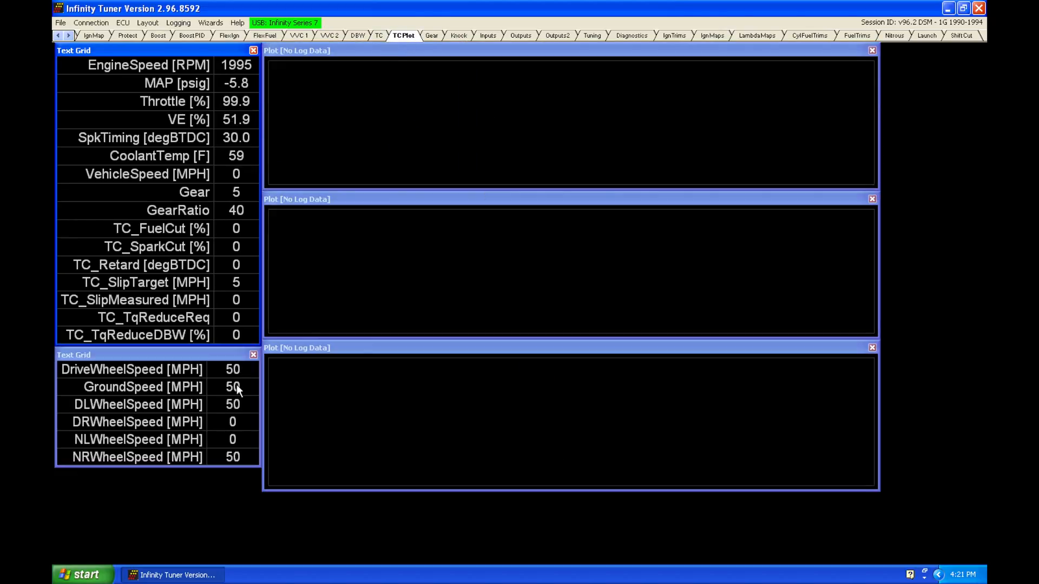
mouse_move(248, 377)
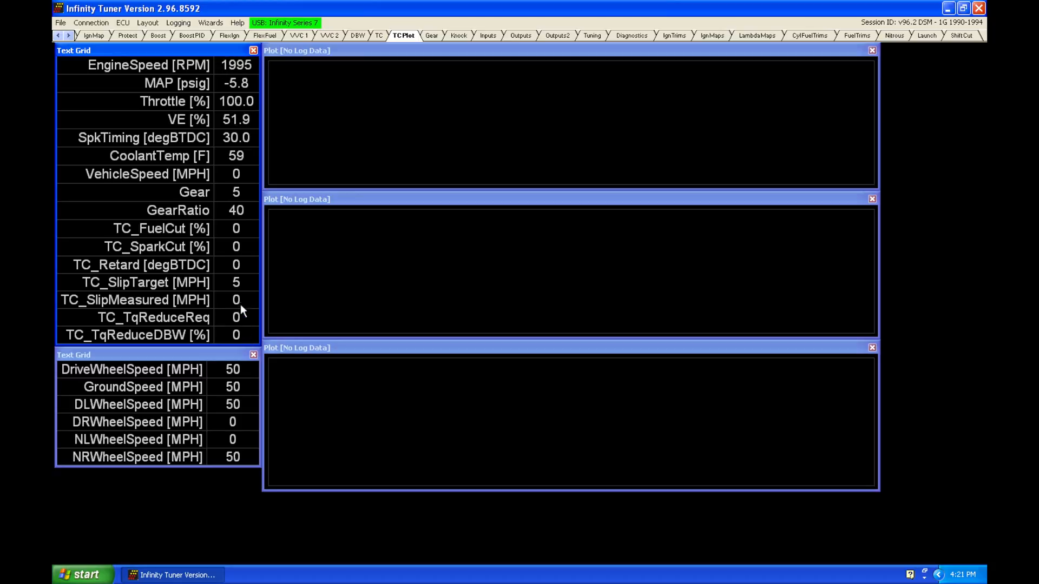
mouse_move(251, 277)
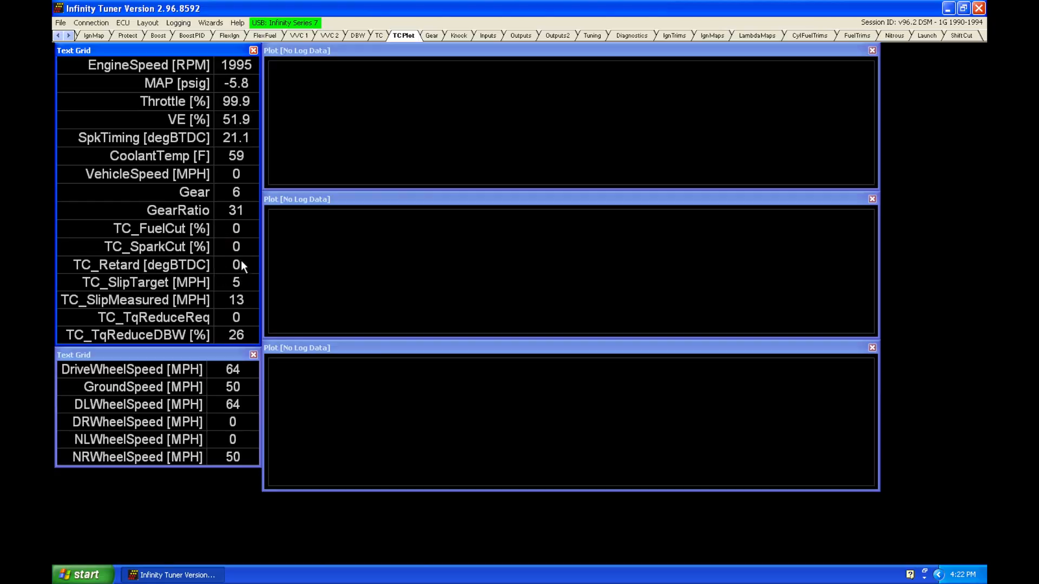
mouse_move(213, 255)
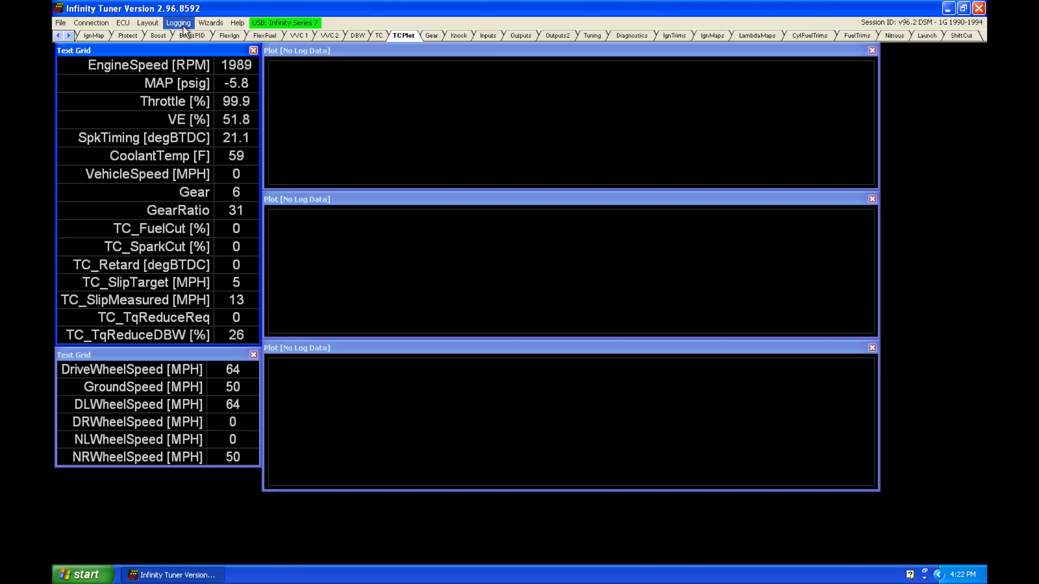
Start PC logging from the Logging menu while inducing wheel slip
click(178, 23)
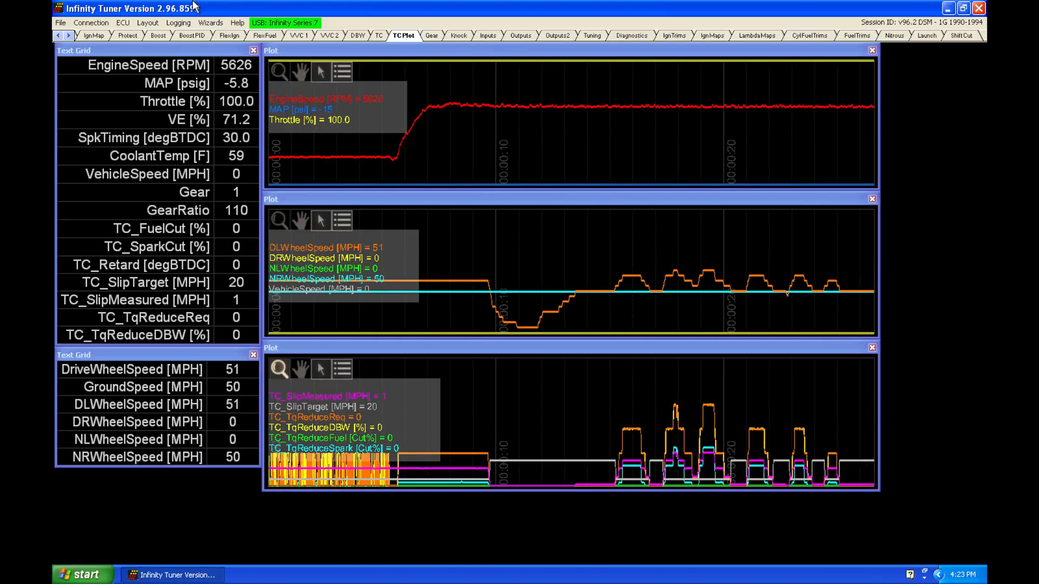
Stop and save the PC log, then return to the traction control tables
click(177, 22)
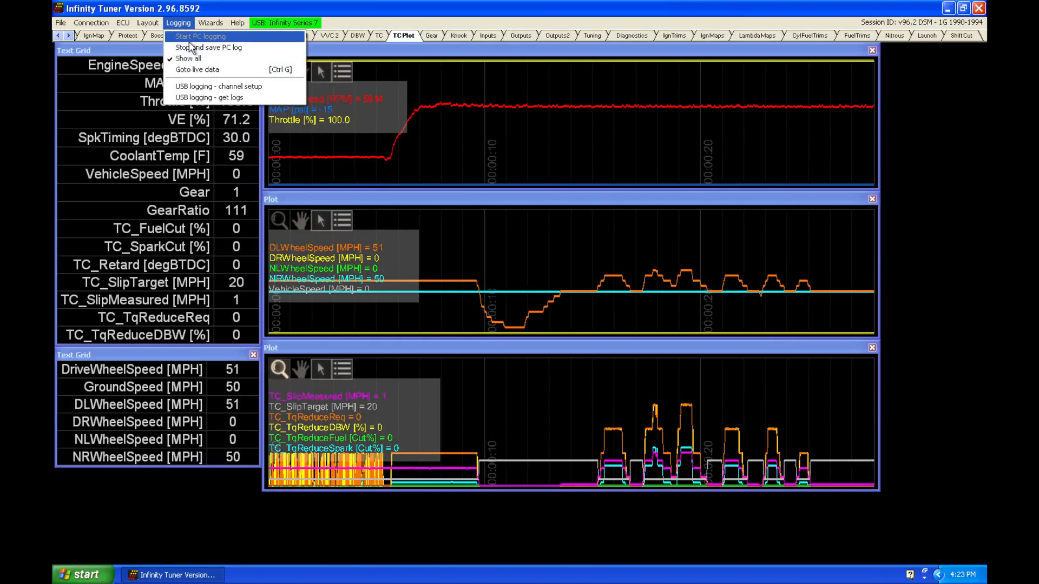
click(208, 47)
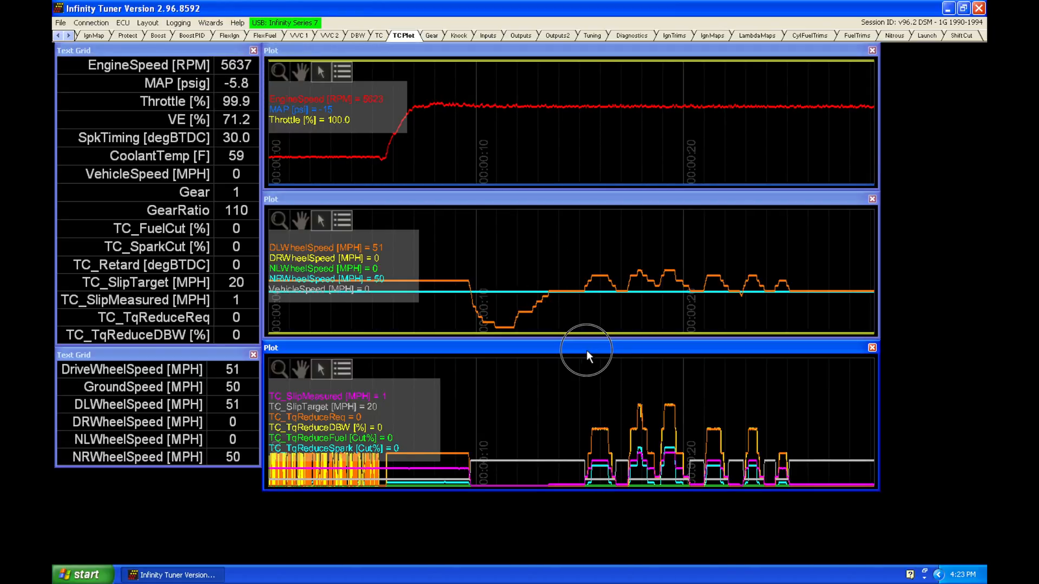
mouse_move(608, 252)
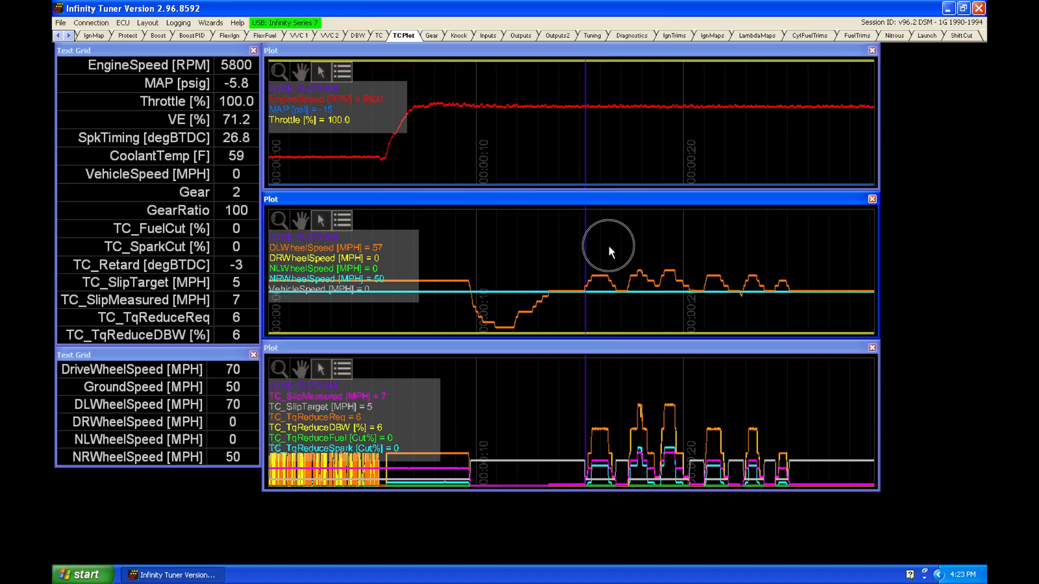
mouse_move(597, 242)
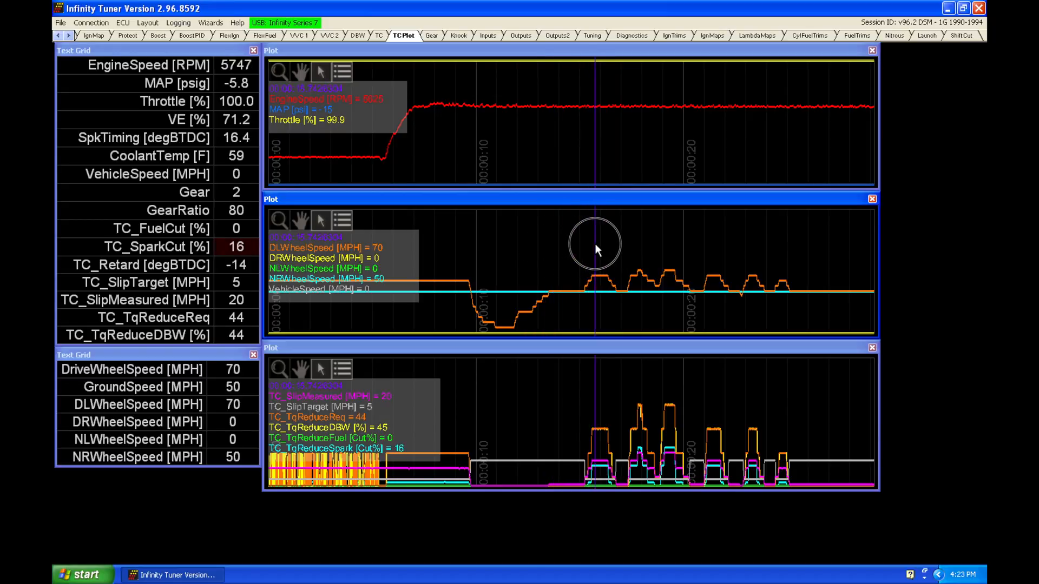
mouse_move(207, 285)
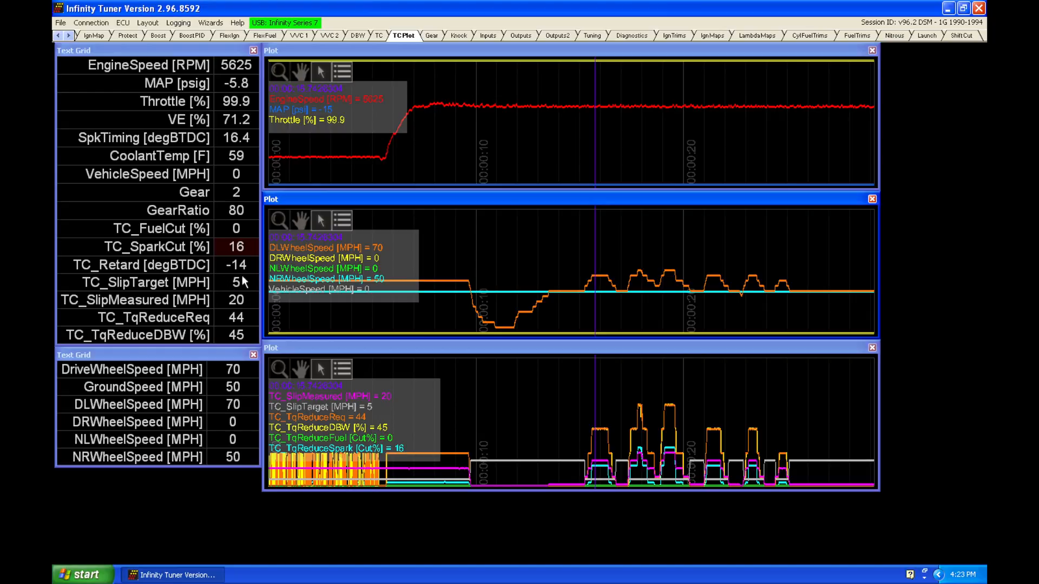
mouse_move(217, 298)
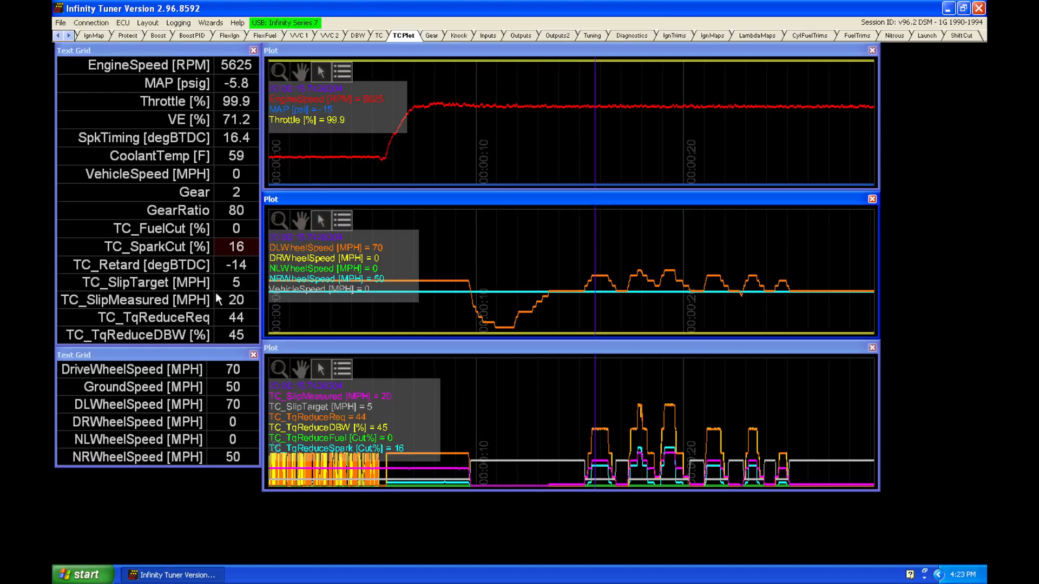
mouse_move(235, 275)
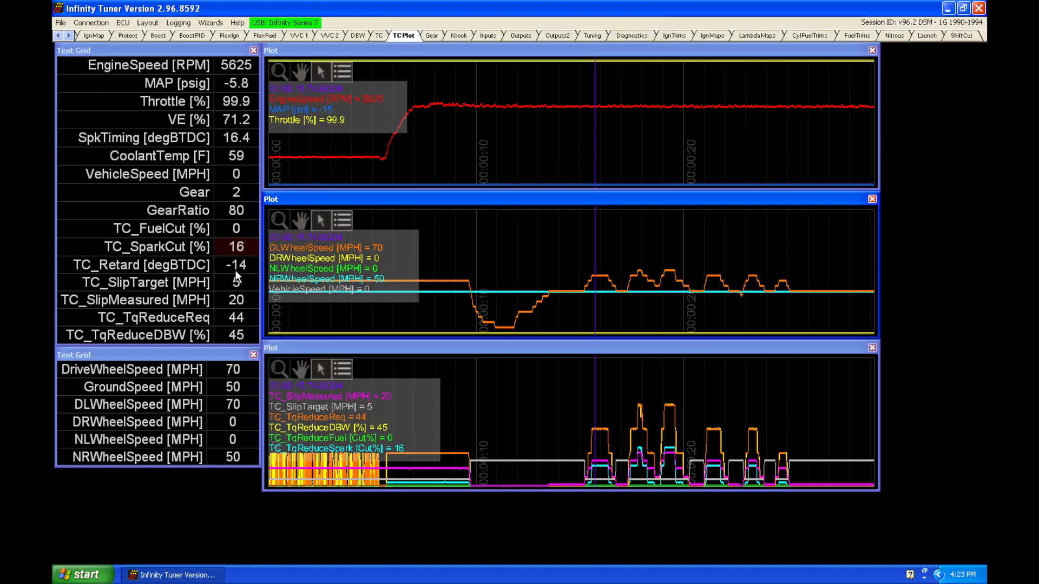
mouse_move(248, 275)
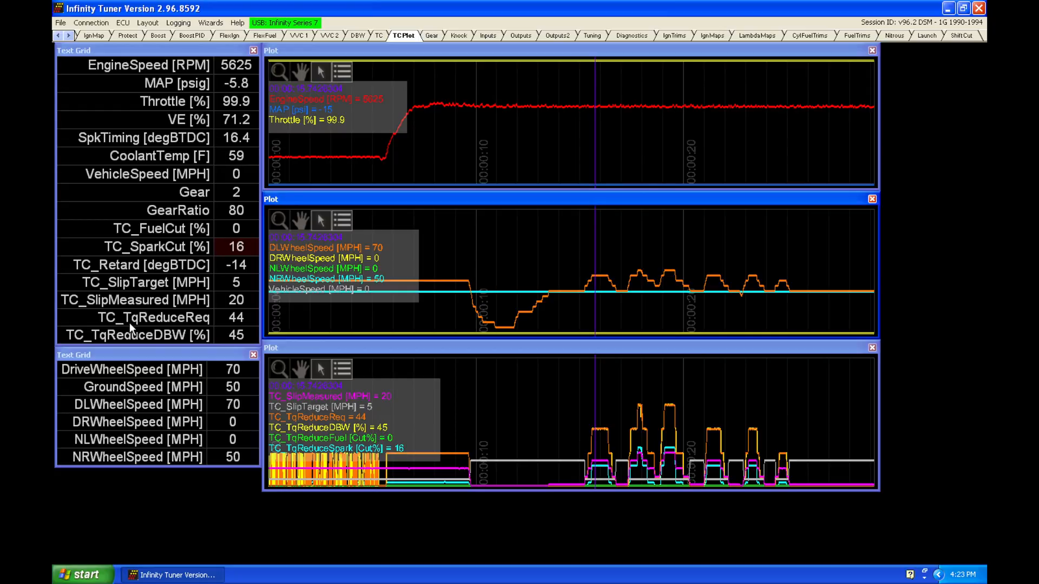
mouse_move(244, 326)
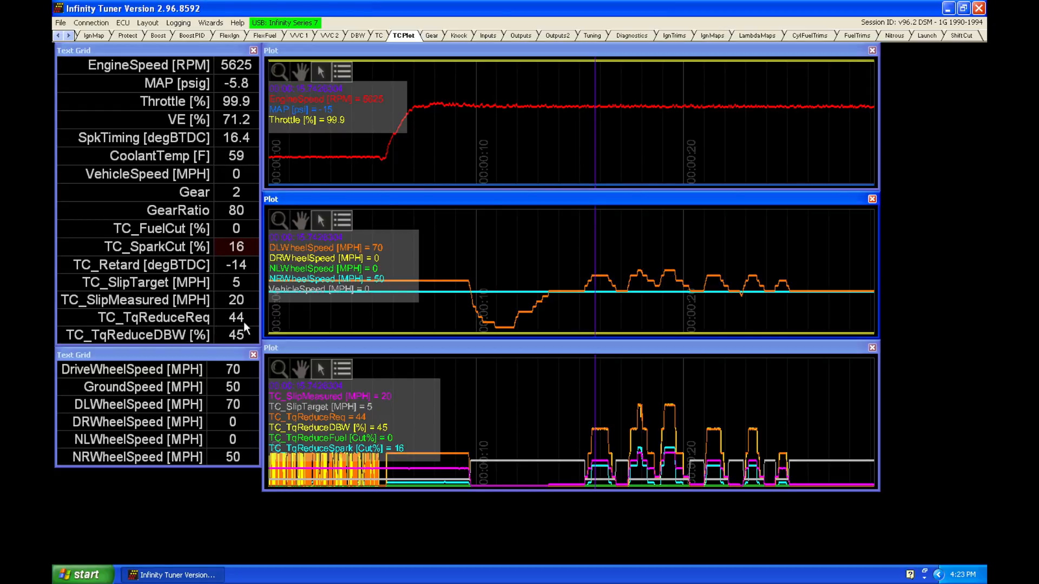
mouse_move(608, 296)
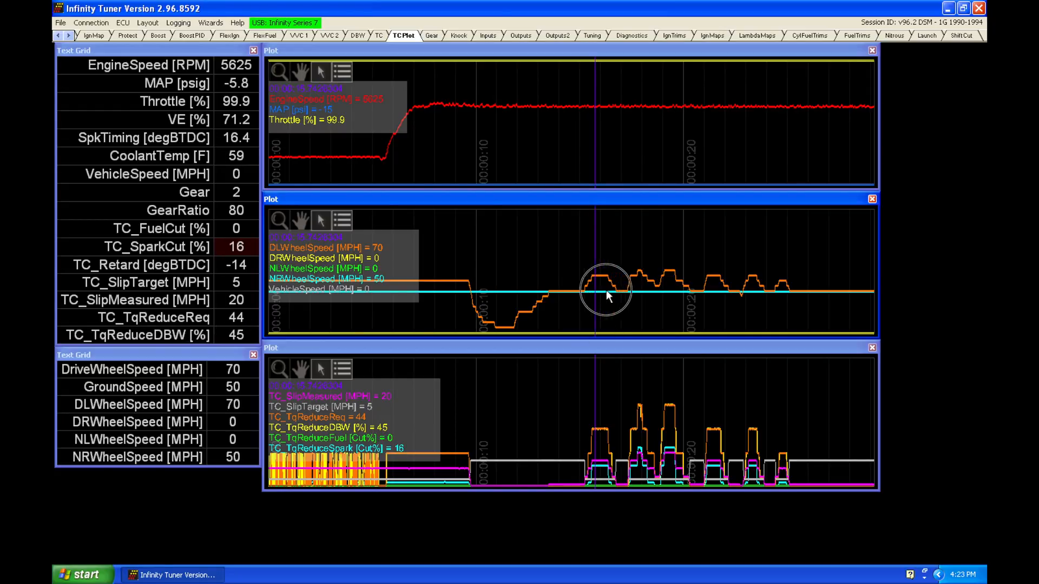
mouse_move(668, 289)
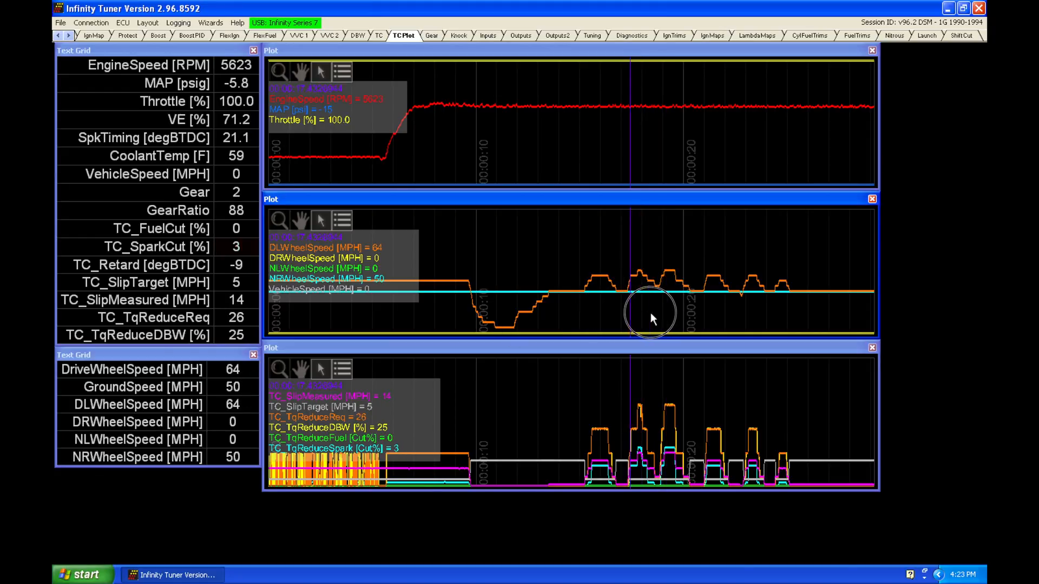
mouse_move(694, 315)
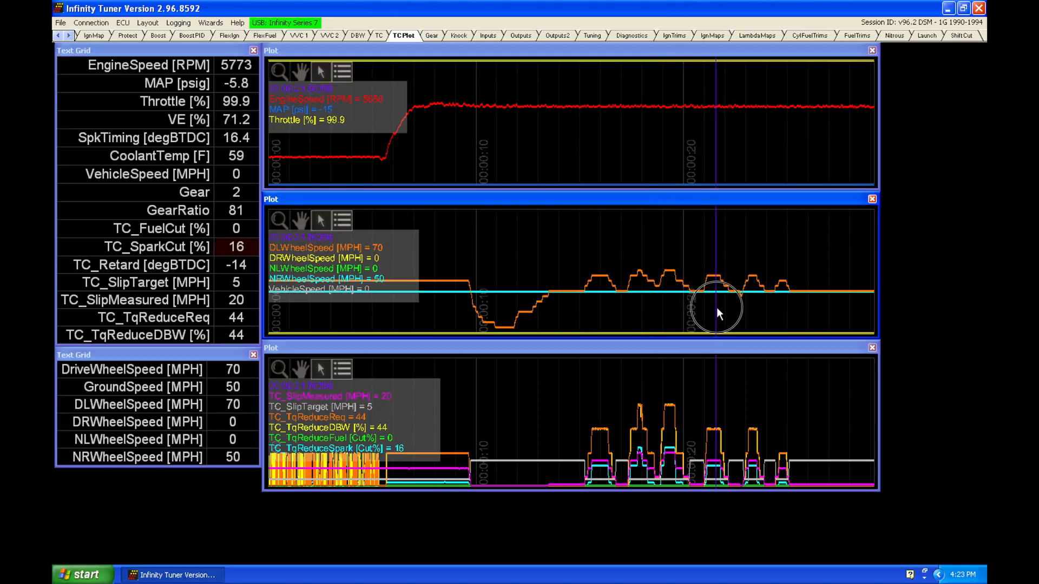
mouse_move(742, 310)
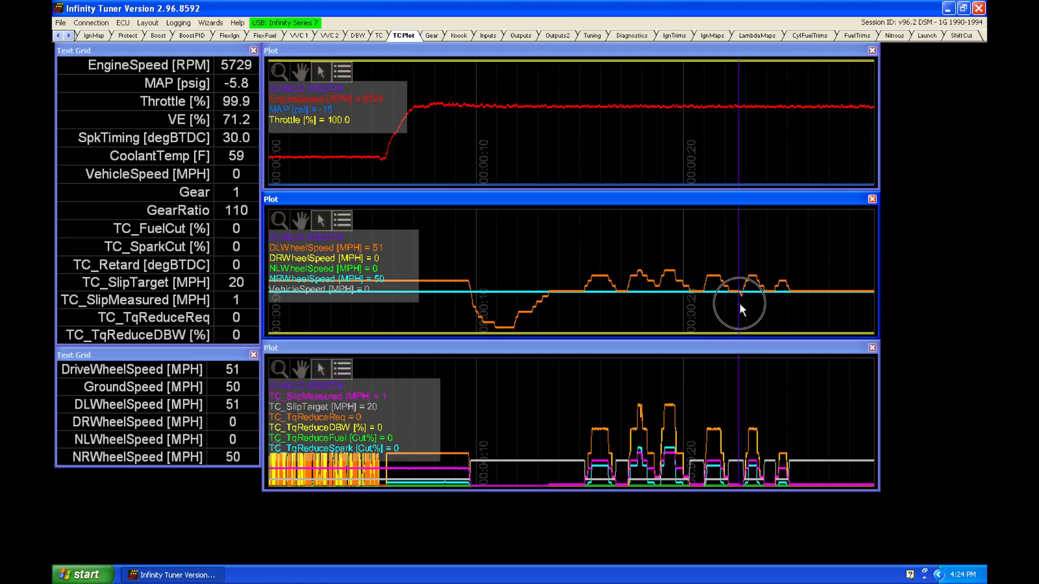
mouse_move(775, 306)
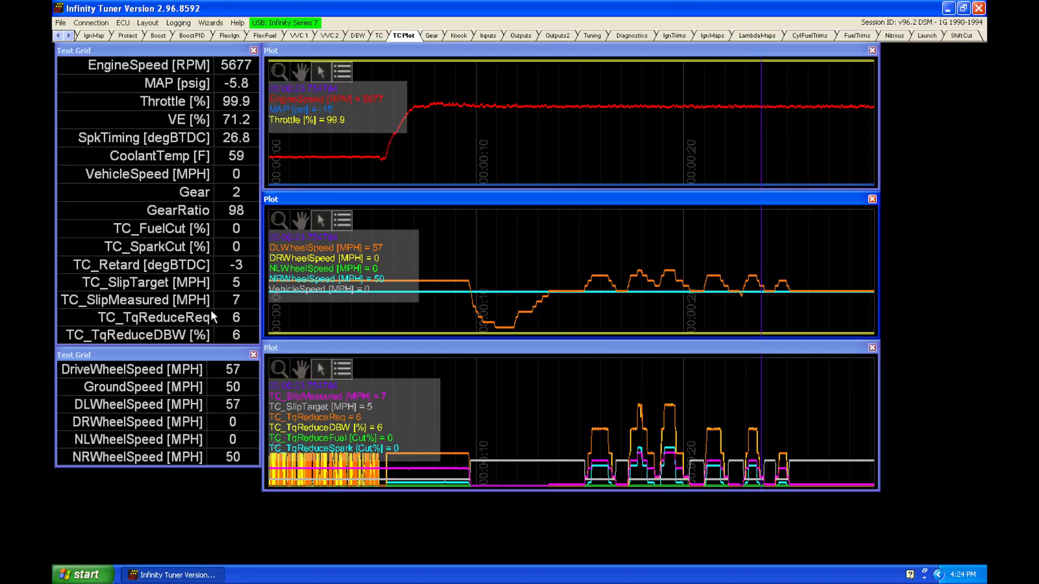
mouse_move(190, 307)
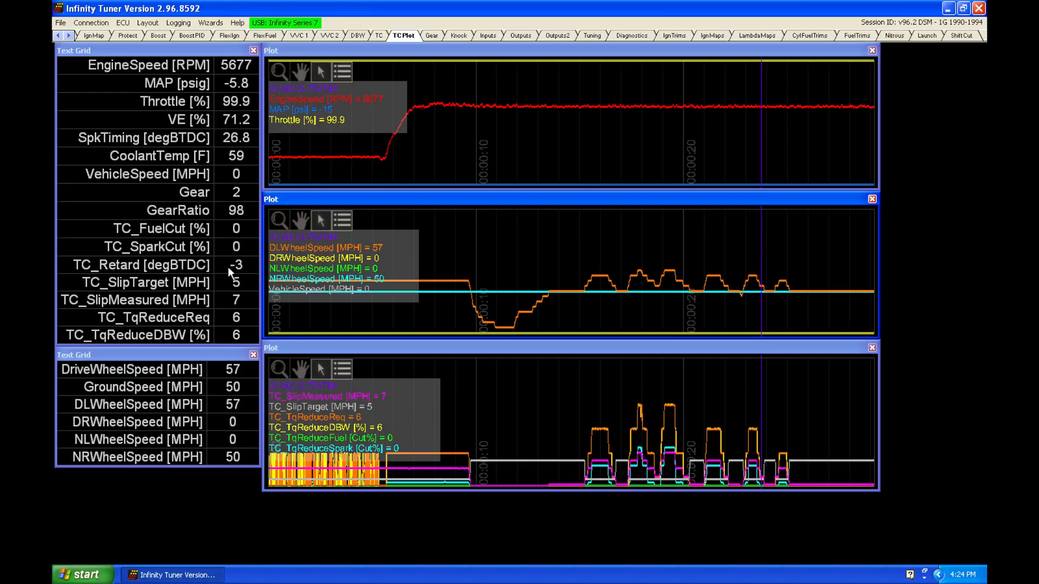
mouse_move(386, 74)
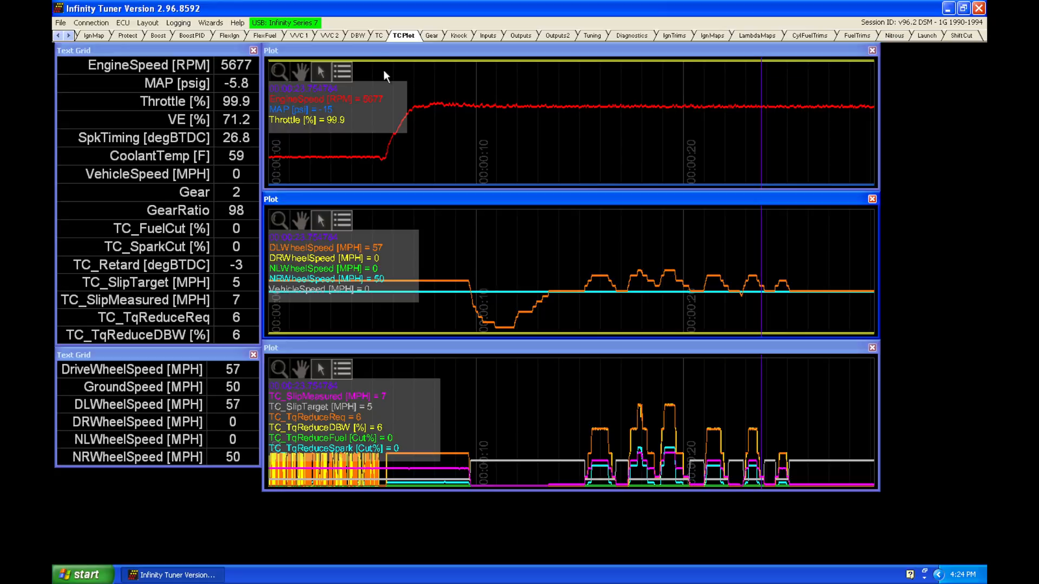
click(378, 35)
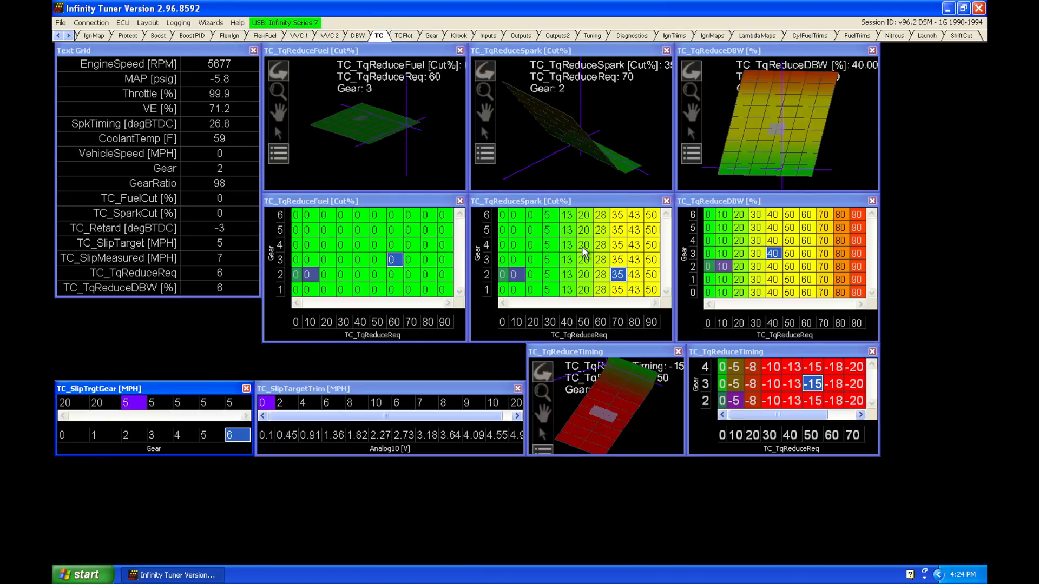
mouse_move(609, 236)
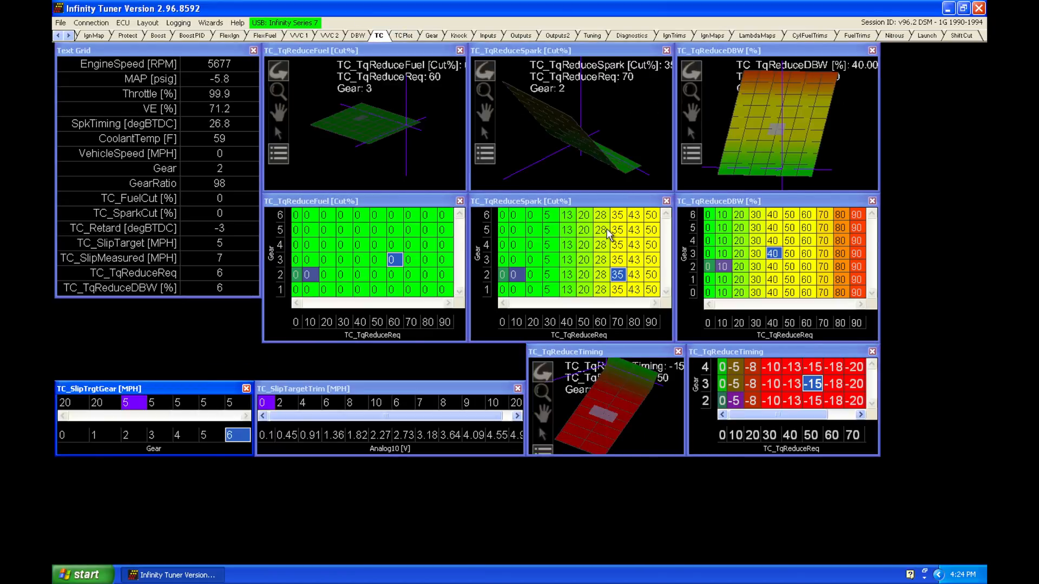